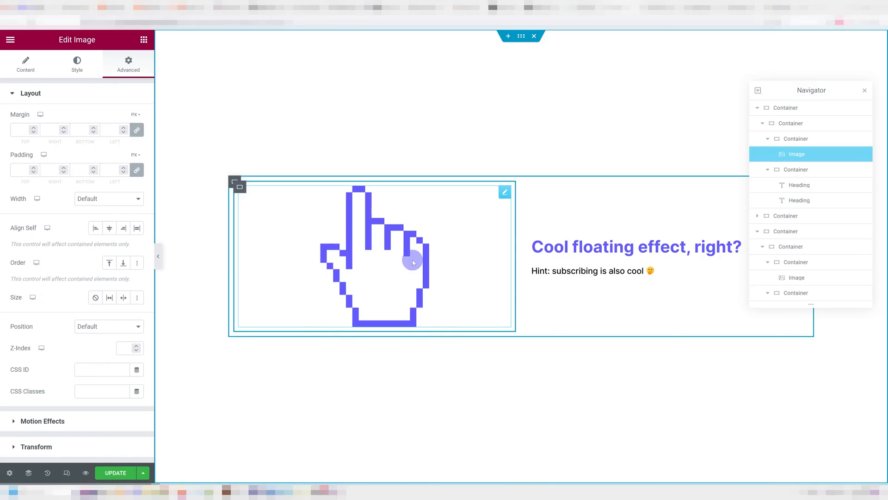
{"action": "mouse_move", "coordinate": [428, 286]}
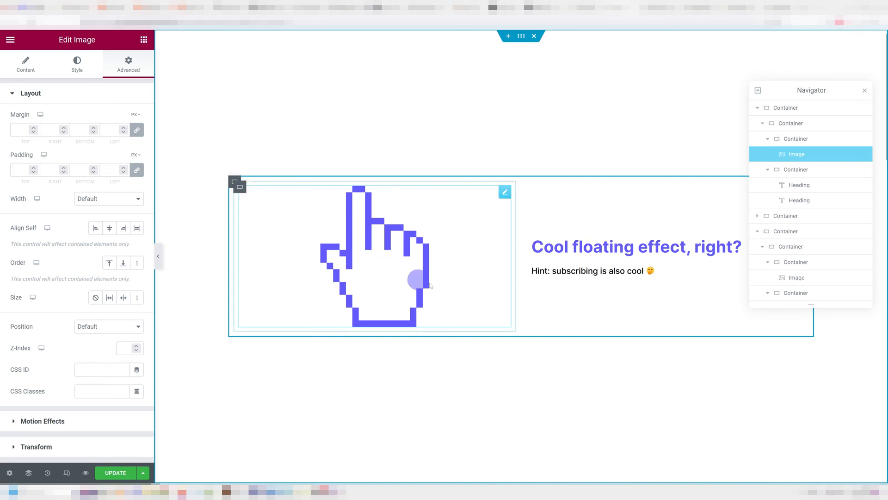
{"action": "mouse_move", "coordinate": [424, 230]}
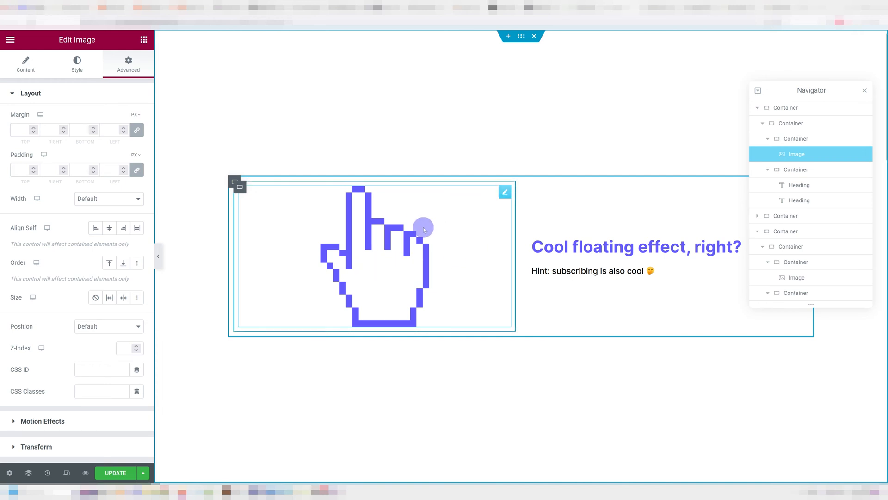
- Scroll down the Advanced panel before exiting to the live page preview
{"action": "scroll", "scroll_direction": "down", "scroll_amount": 3}
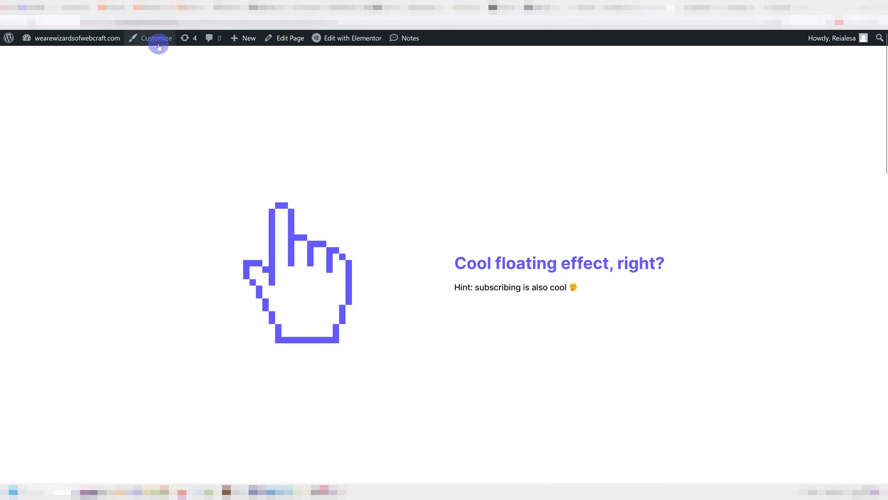
- Reopen the page in the Elementor editor from the admin bar's Edit with Elementor link
{"action": "left_click", "coordinate": [156, 38]}
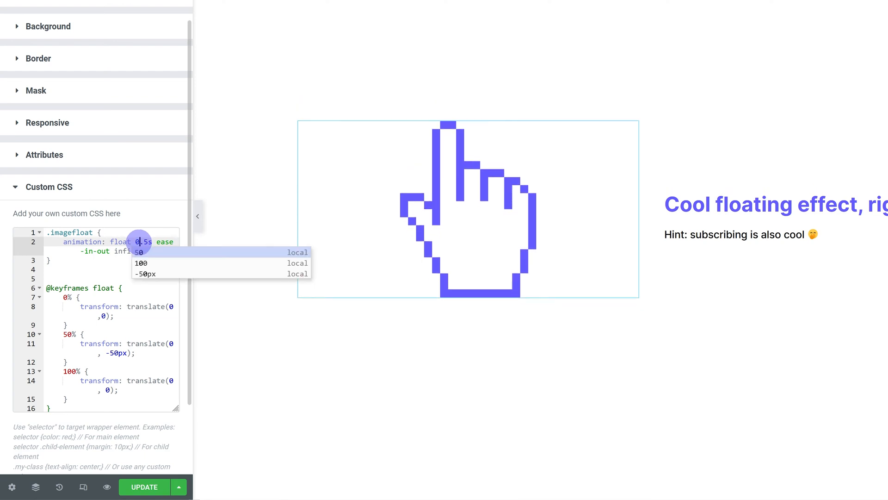
- Set the .imagefloat animation to 2.5s duration with linear easing instead of ease-in-out
{"action": "type", "text": "5"}
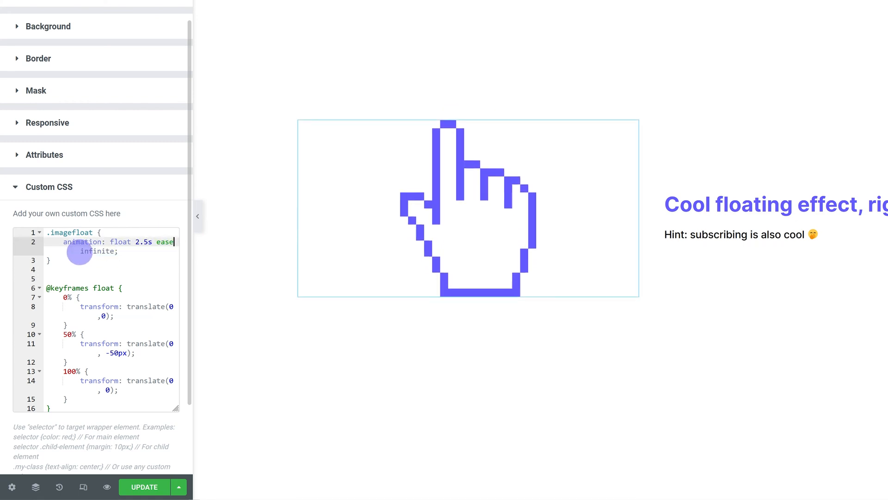
{"action": "type", "text": "linear"}
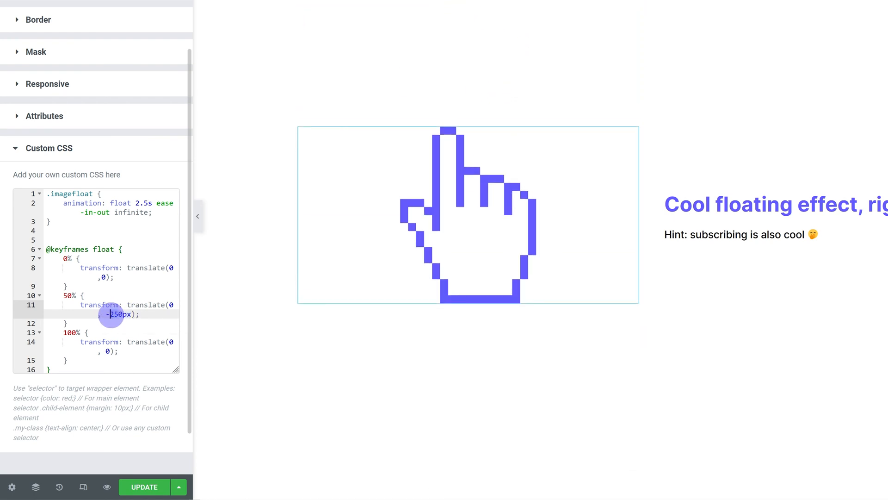
- Change the 50% keyframe's translateY from -50px to -5rem
{"action": "type", "text": "-5rem"}
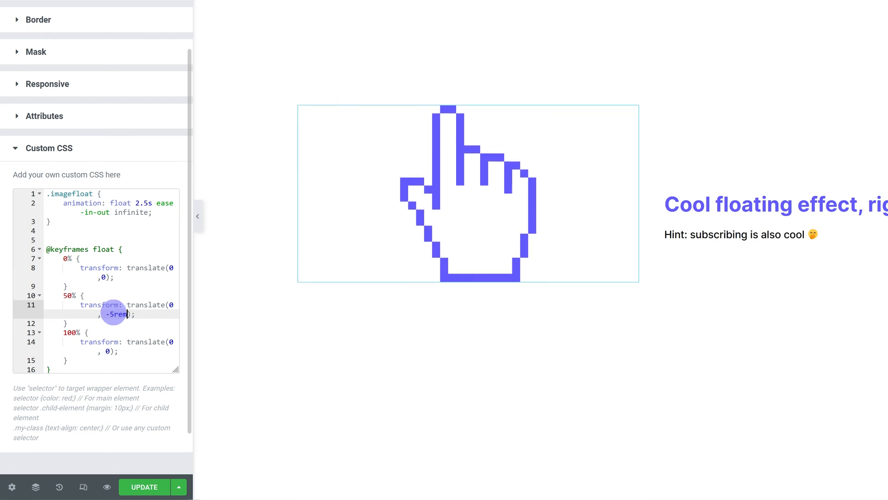